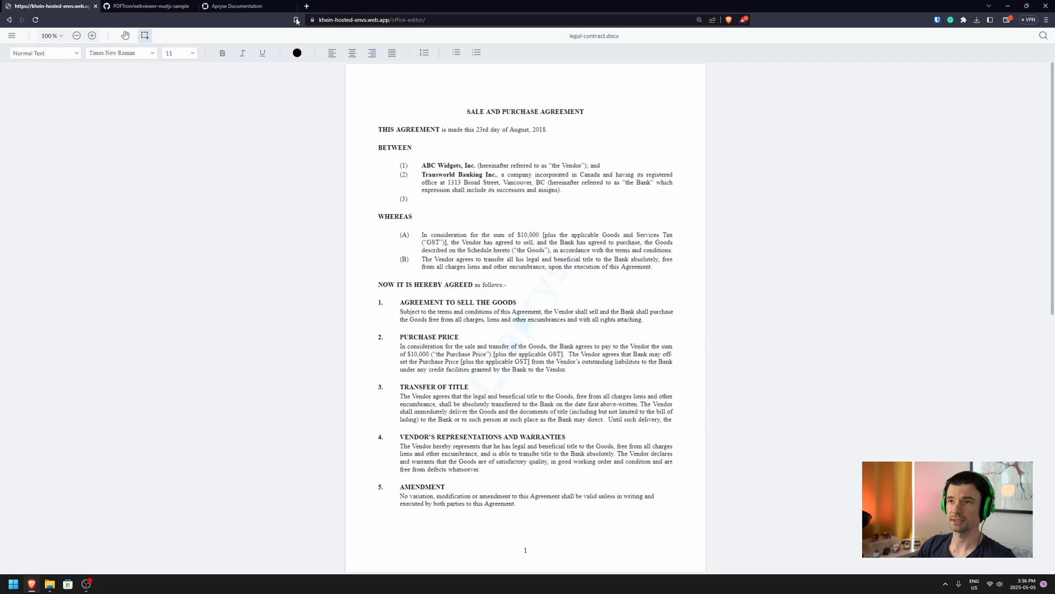
- Go from the WebViewer guide to the NuxtJS sample repo and save its ZIP to Downloads
left_click(242, 6)
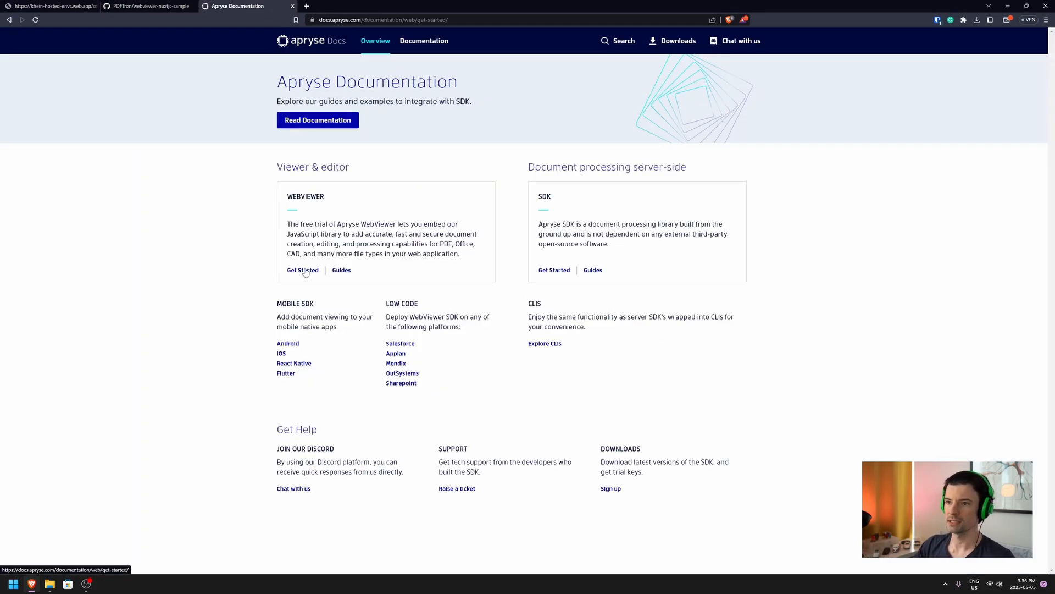
left_click(302, 270)
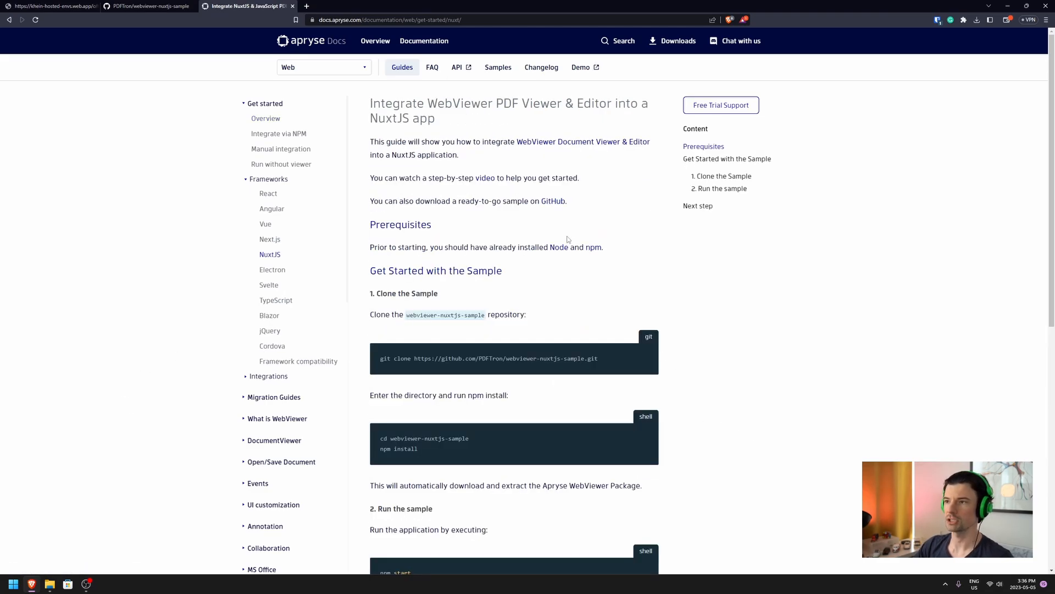
mouse_move(553, 201)
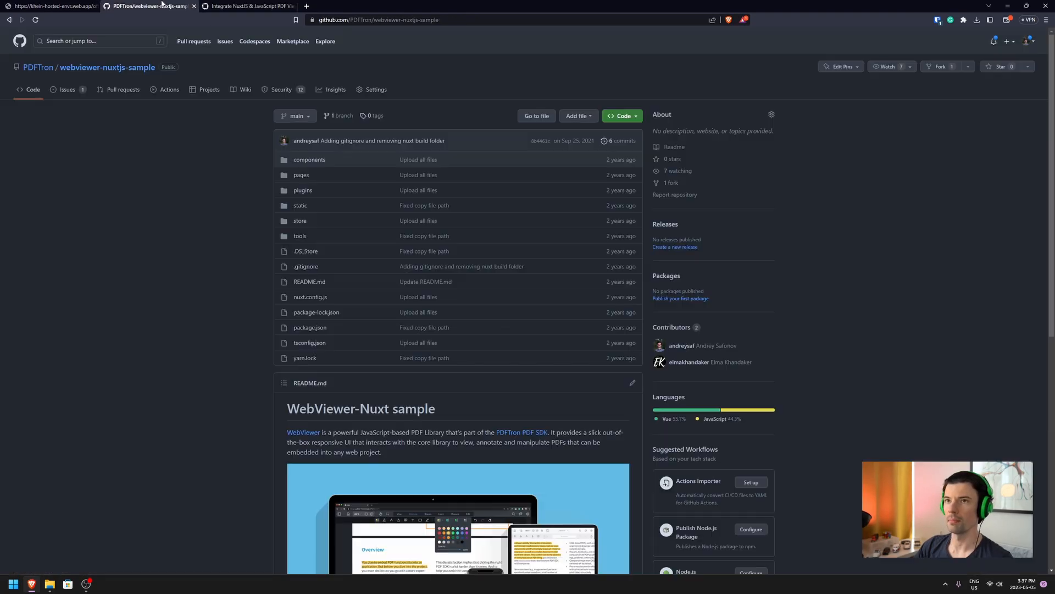
left_click(620, 116)
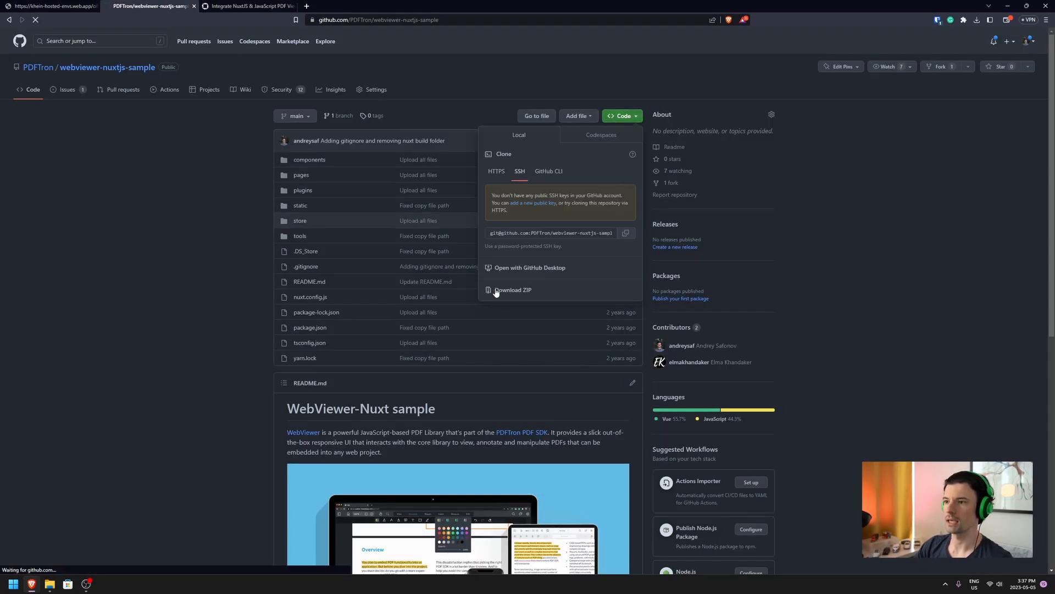
left_click(512, 290)
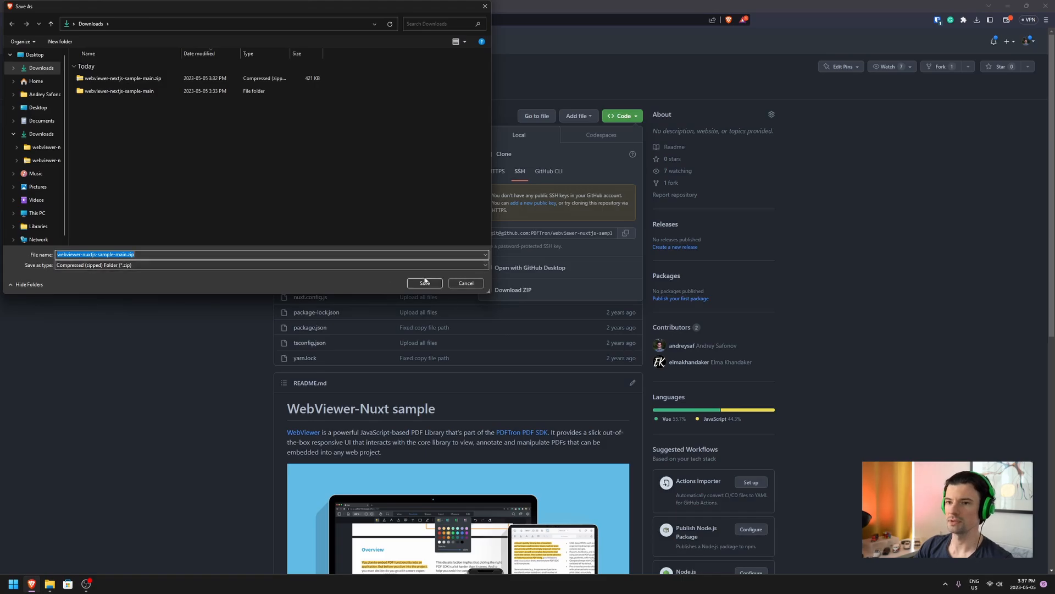
left_click(423, 283)
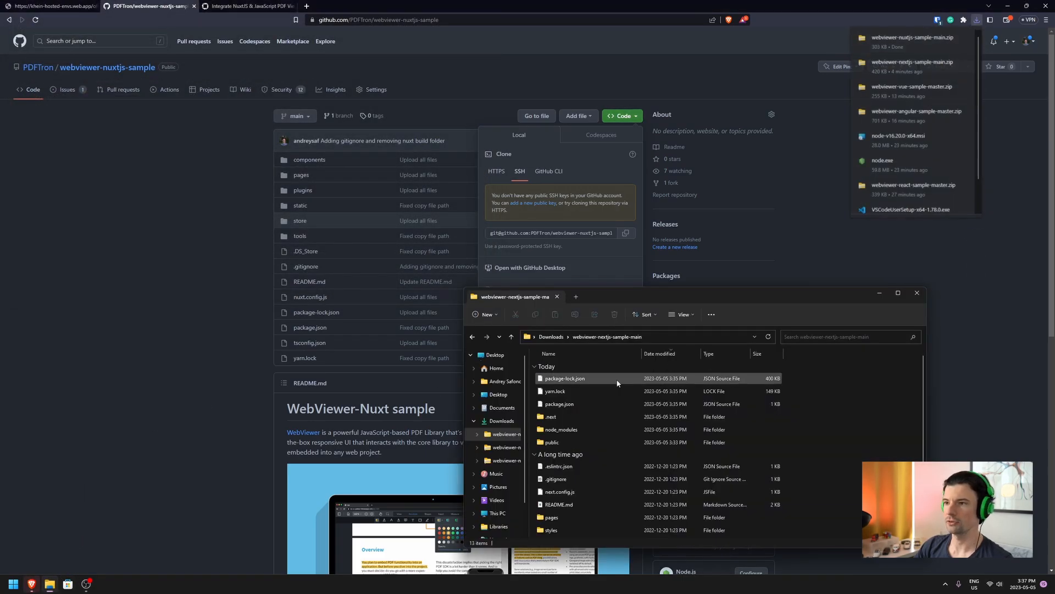
- Extract the webviewer-nuxtjs-sample ZIP in Downloads and open the extracted folder
left_click(511, 336)
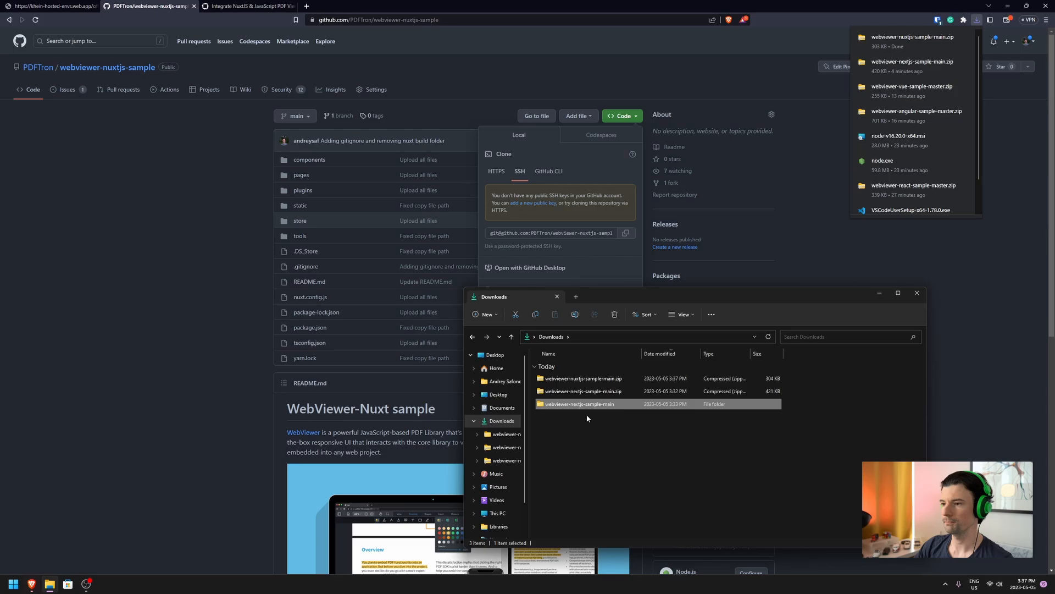
right_click(582, 378)
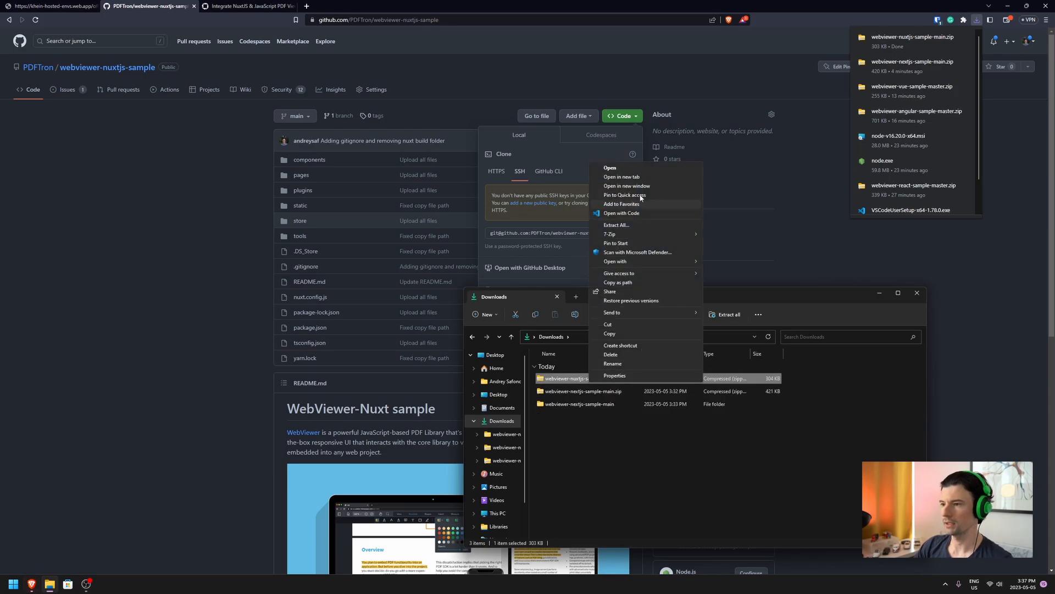
left_click(740, 468)
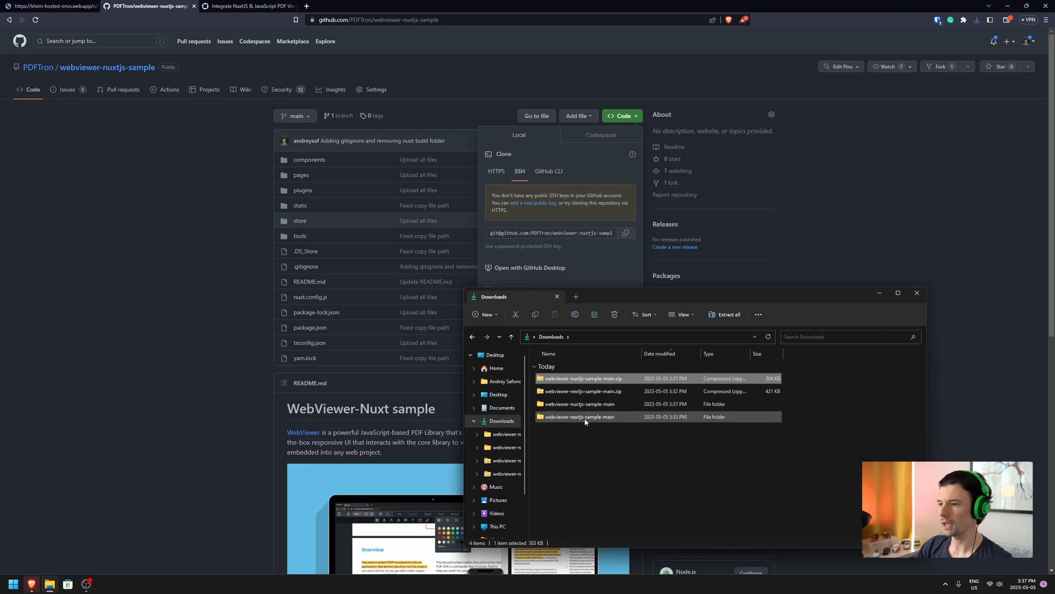
double_click(579, 403)
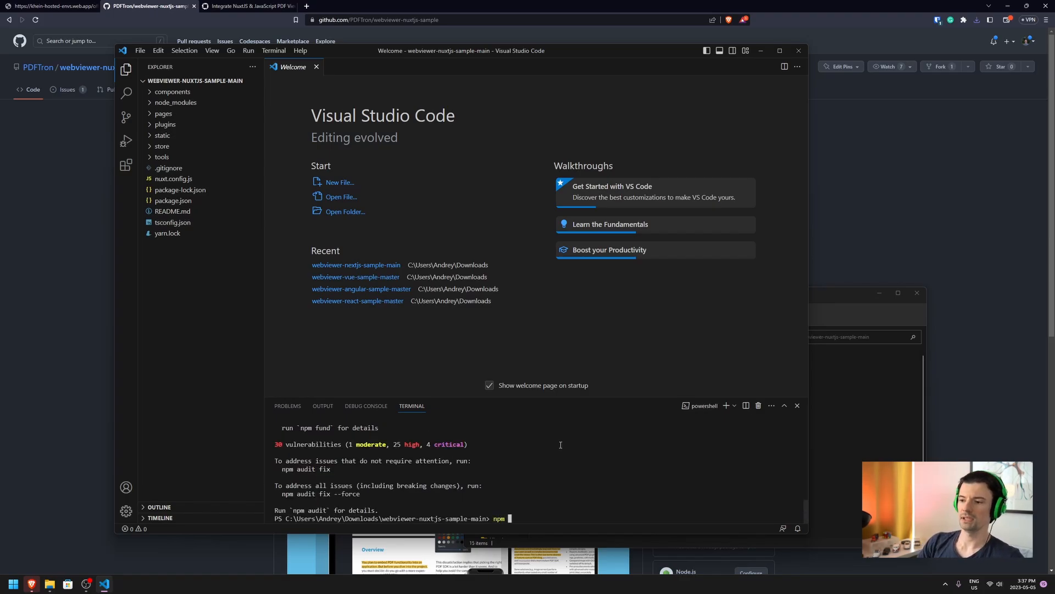
type("run start")
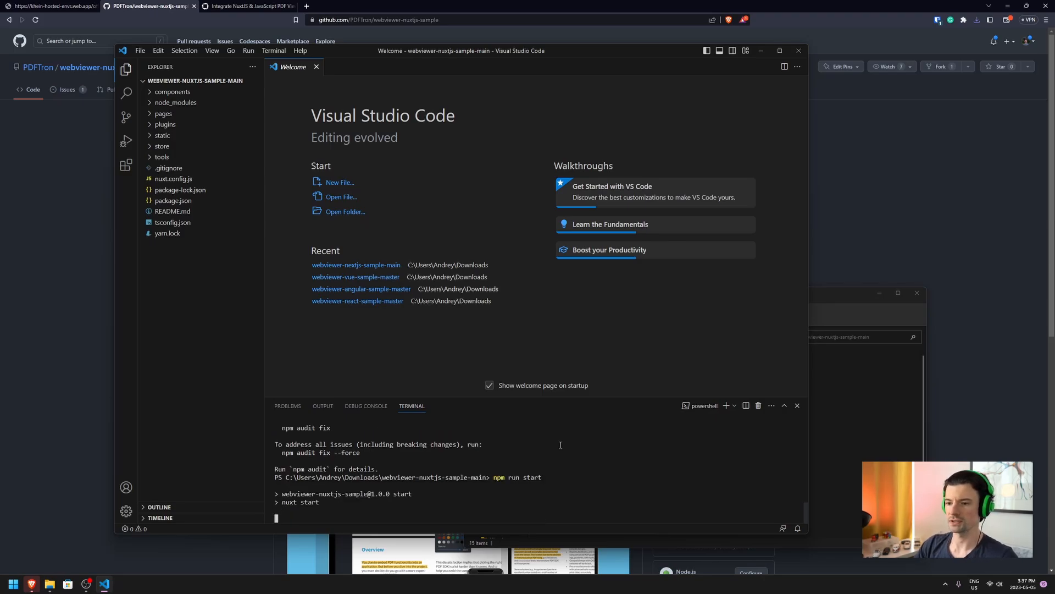
left_click(173, 200)
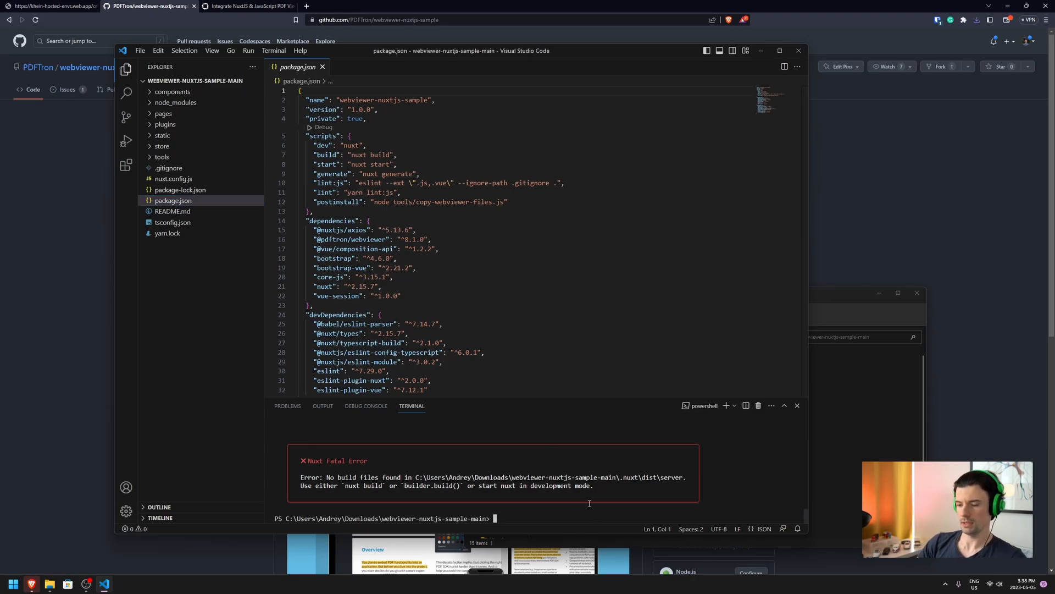
type("npm run de")
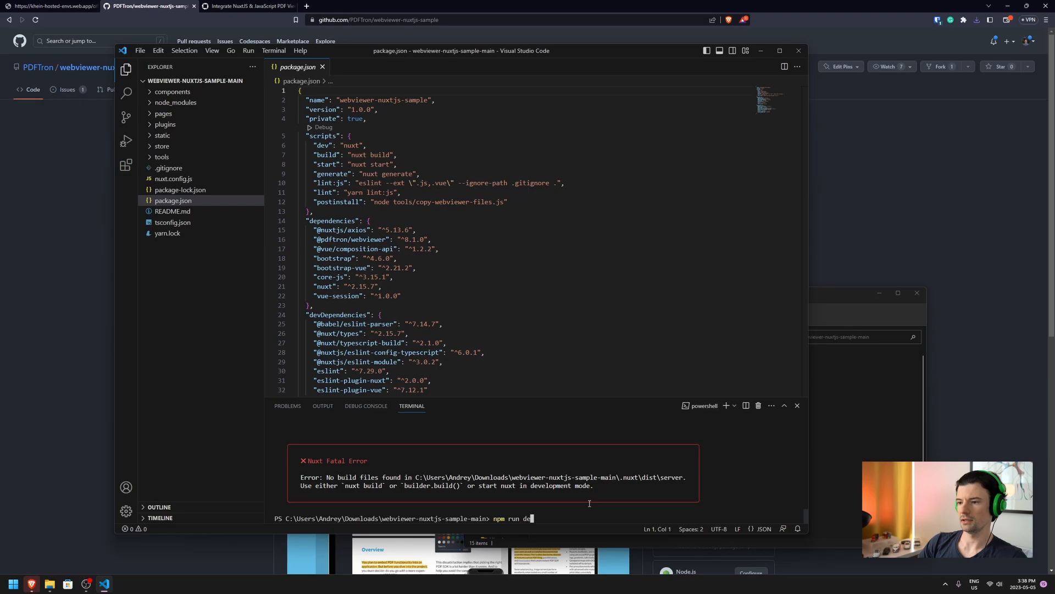
key("Return")
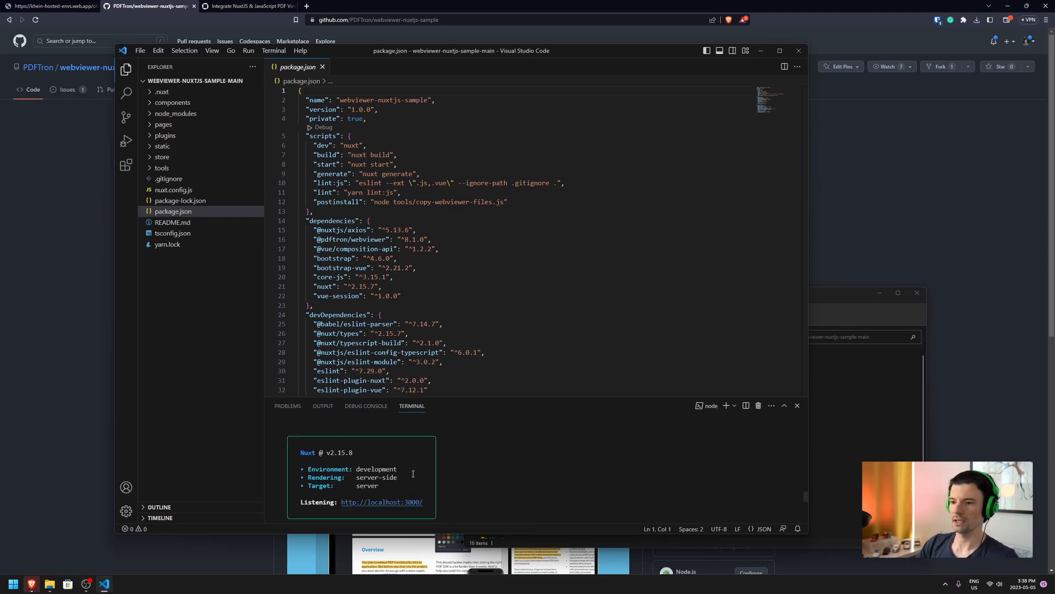
left_click(381, 501)
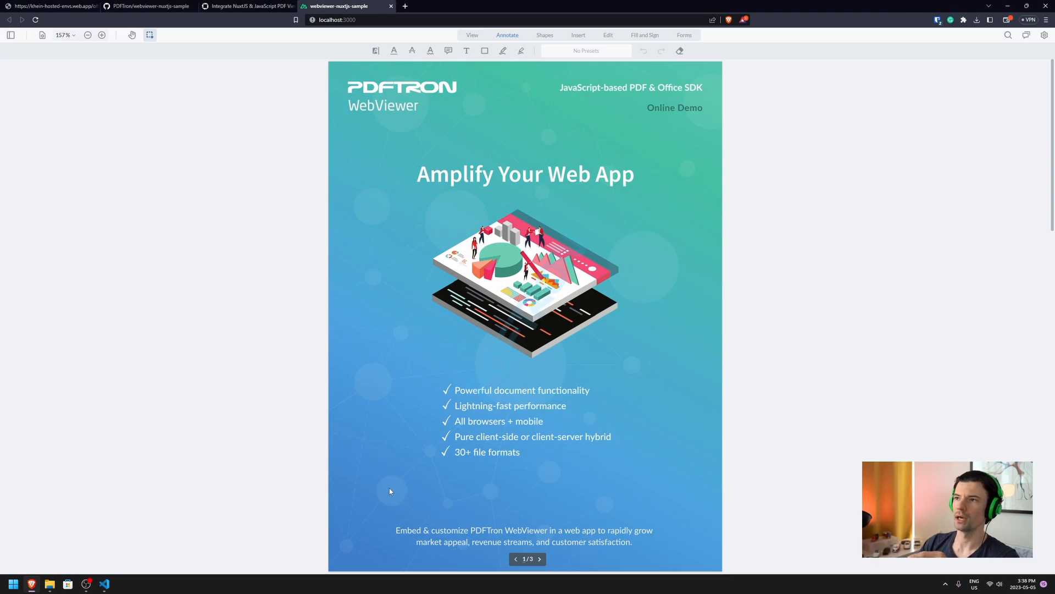
mouse_move(356, 463)
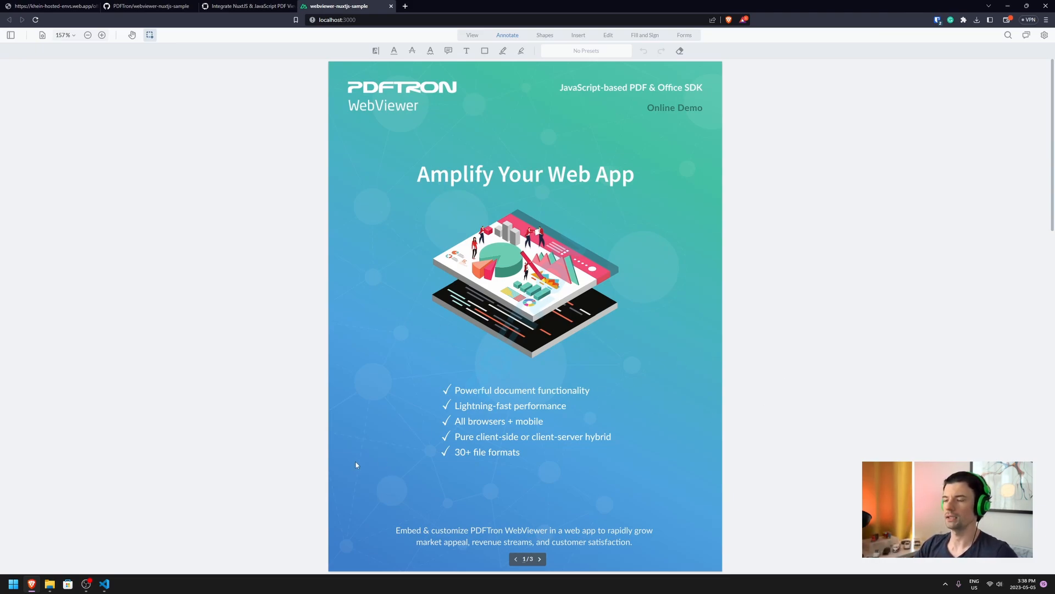
mouse_move(692, 285)
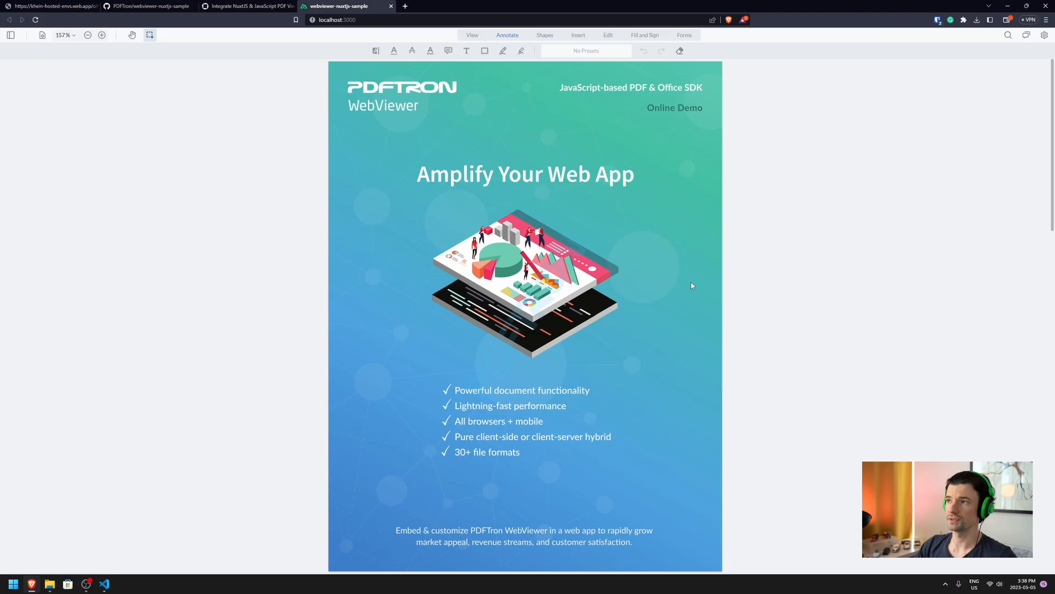
mouse_move(103, 533)
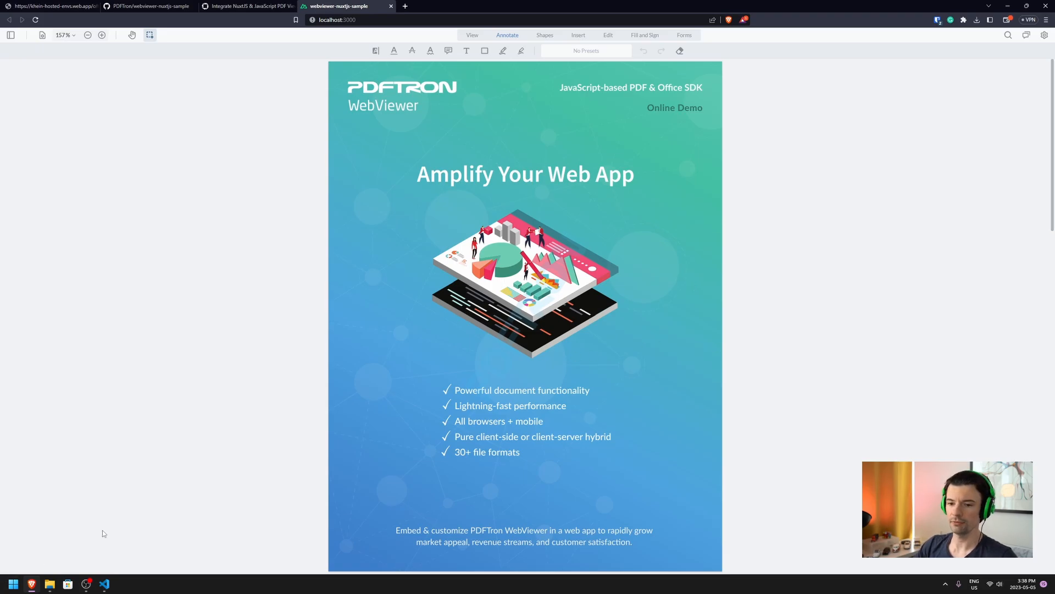
- Return to Visual Studio Code after checking the brochure PDF at localhost:3000
left_click(50, 6)
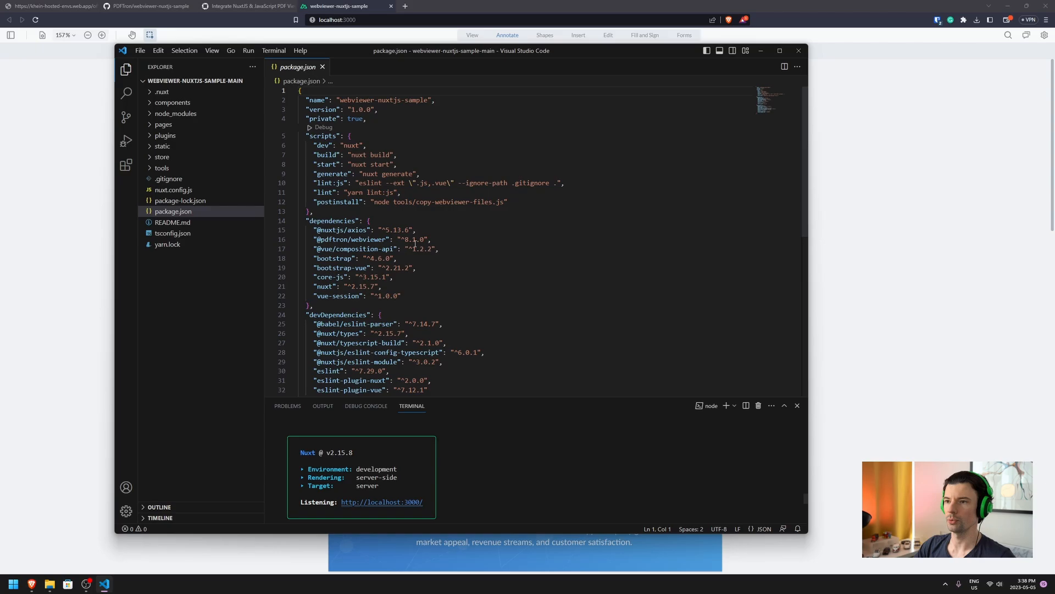
left_click(410, 239)
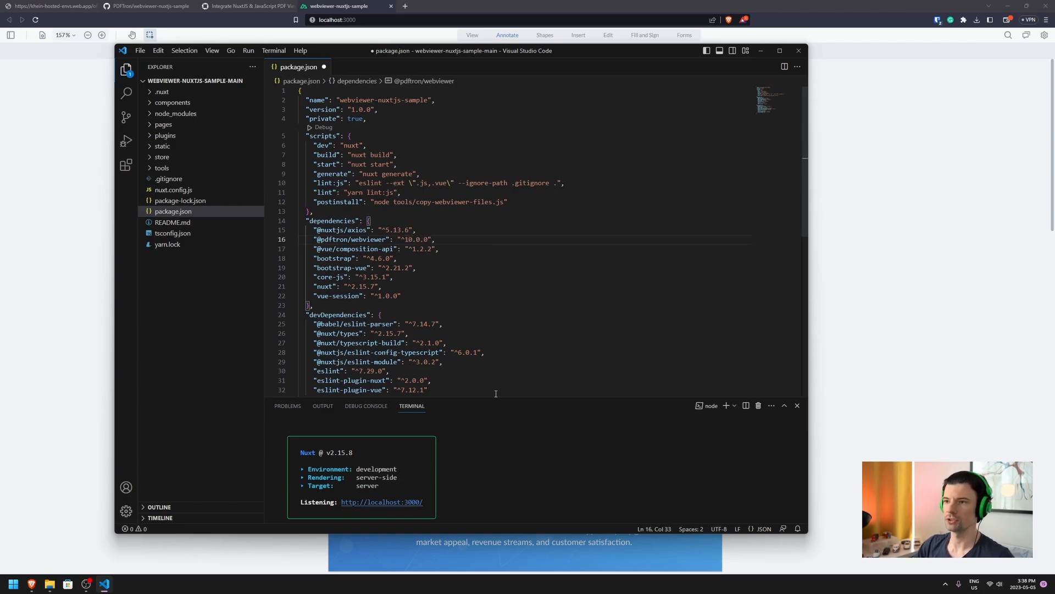
mouse_move(534, 462)
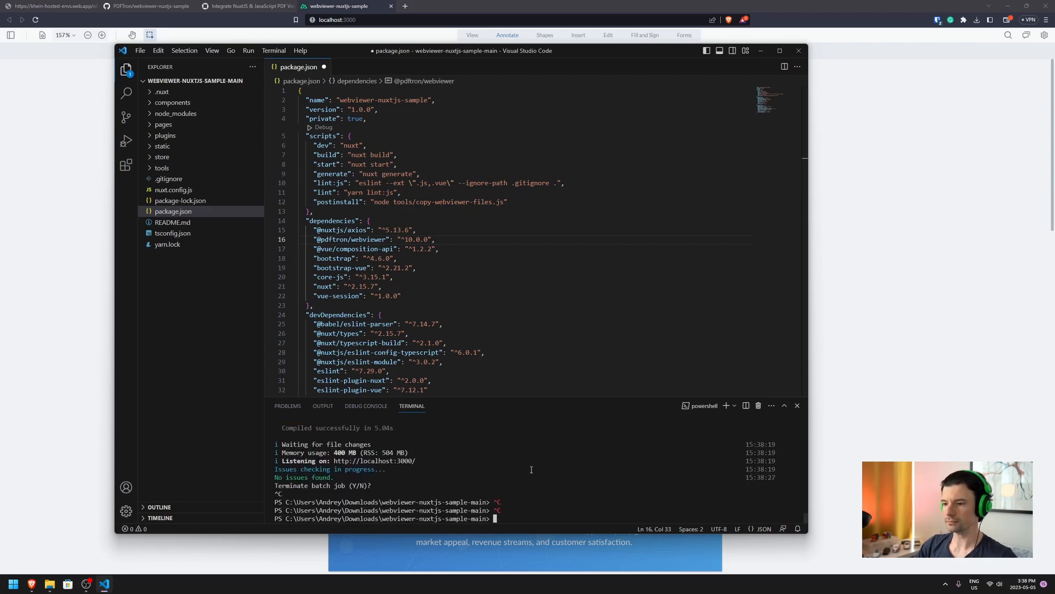
type("npm")
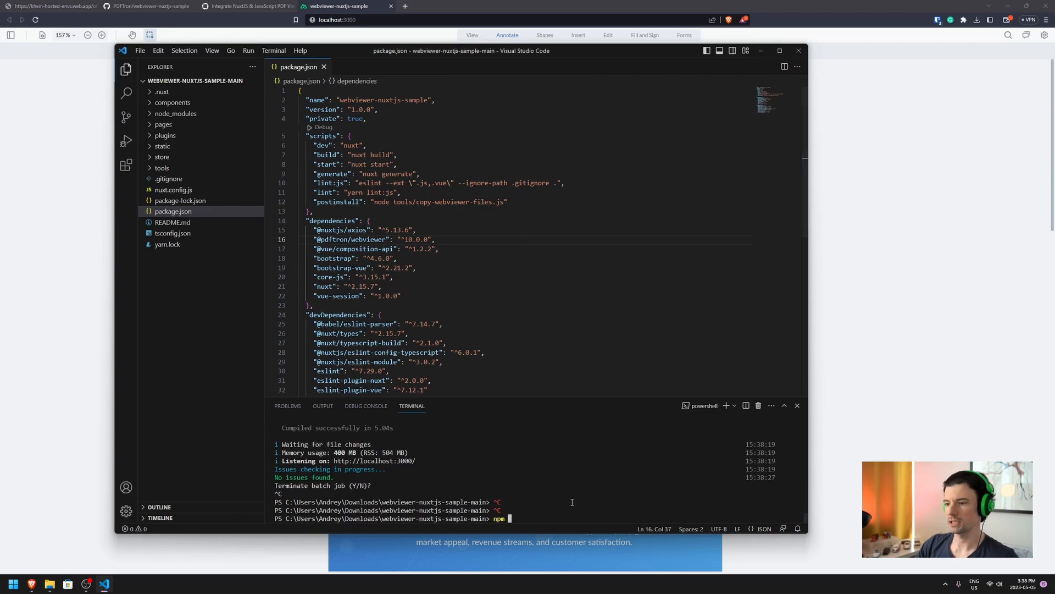
type("i")
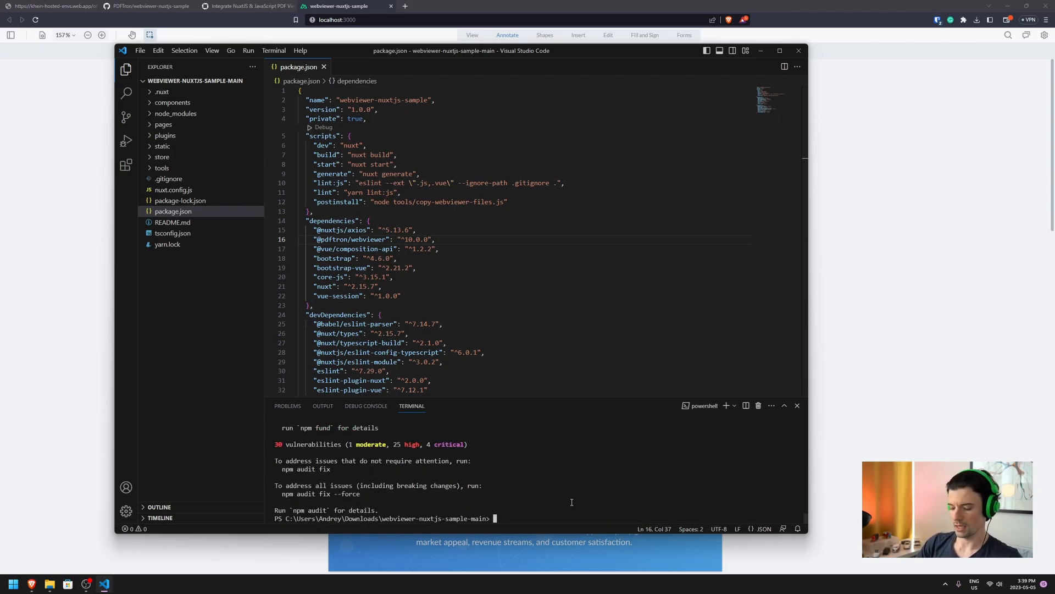
type("npm run de")
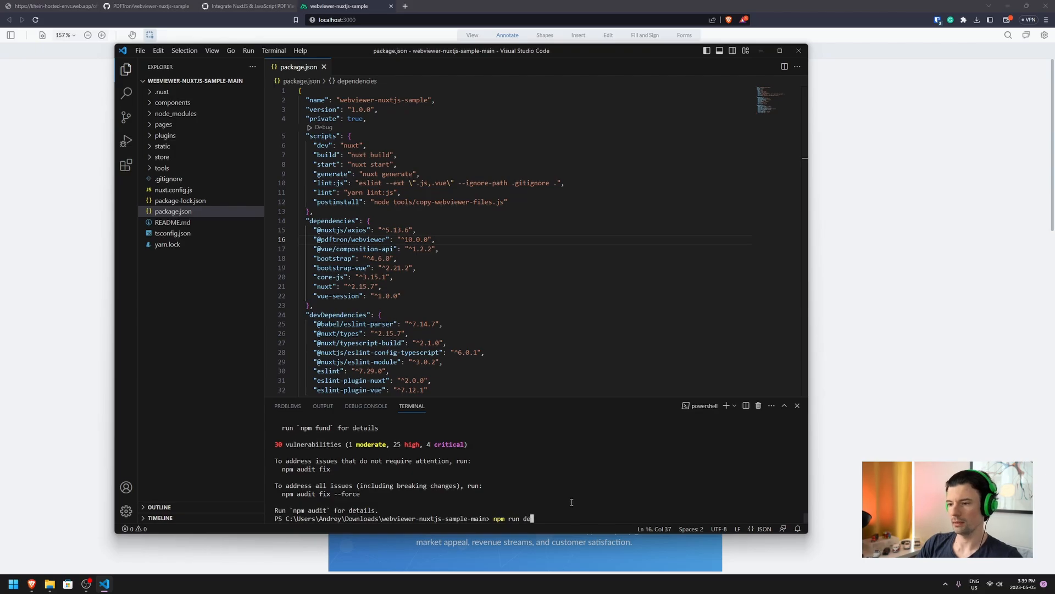
key("Return")
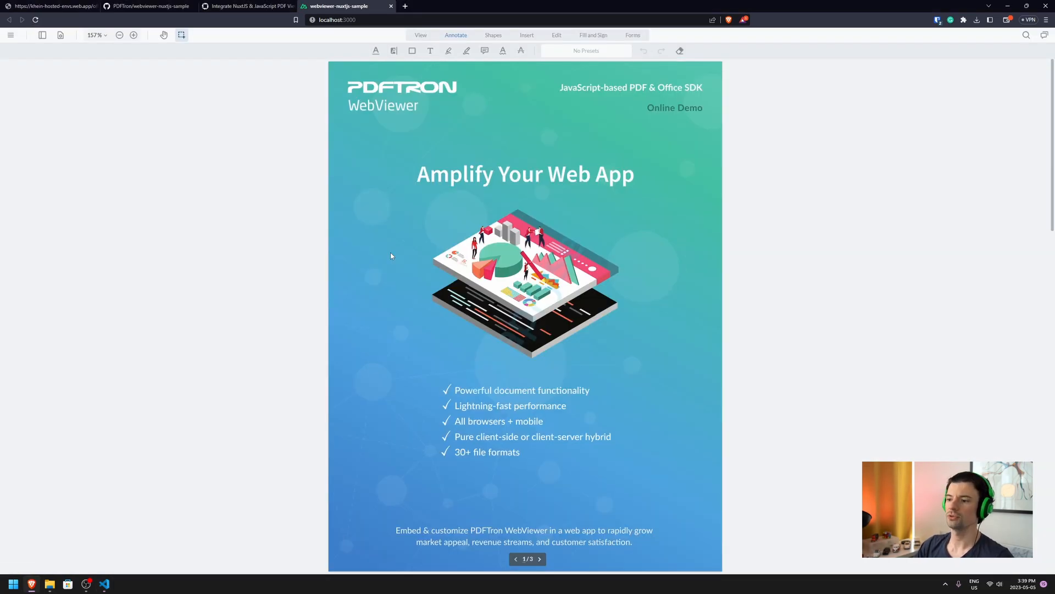
mouse_move(137, 562)
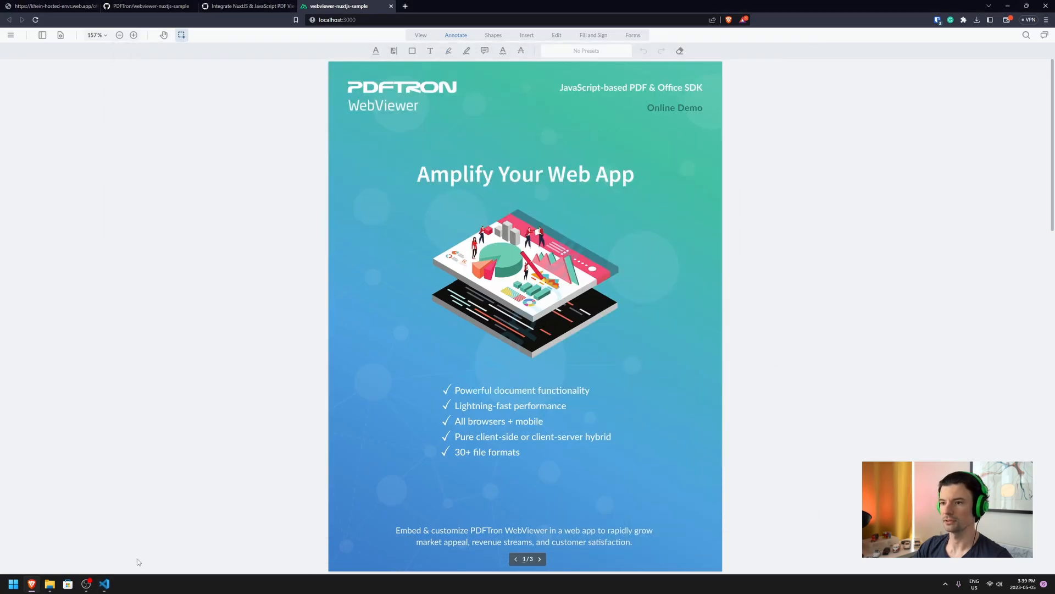
- Open components/WebViewer.vue in Visual Studio Code
left_click(103, 582)
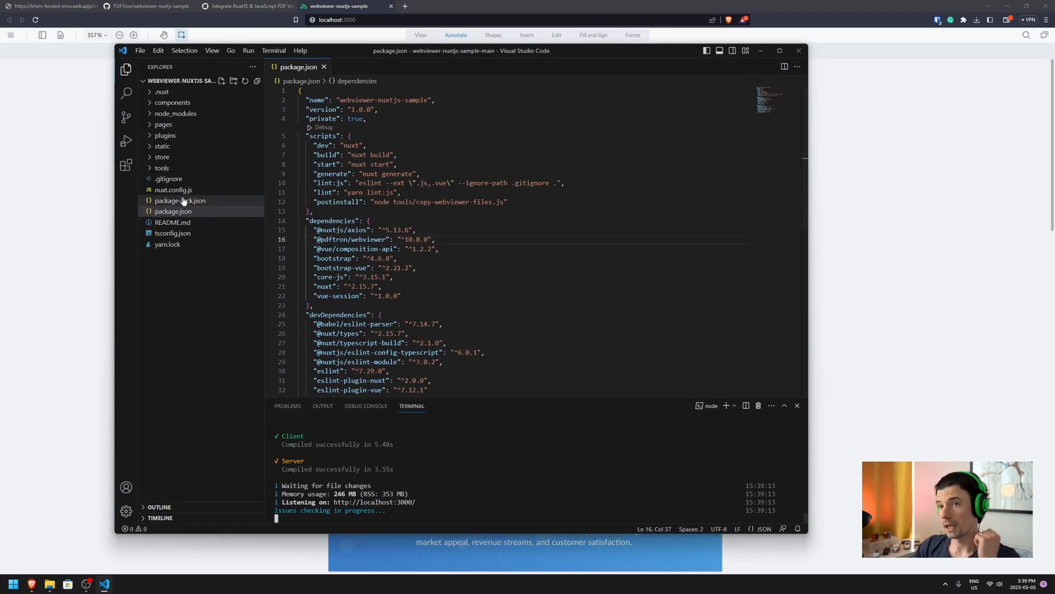
left_click(172, 135)
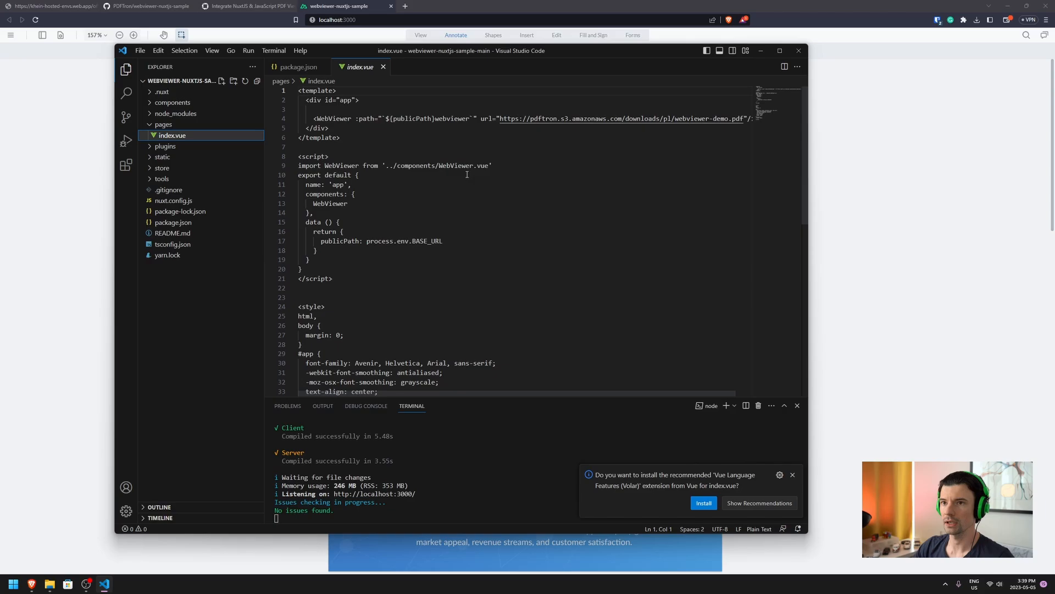
mouse_move(162, 157)
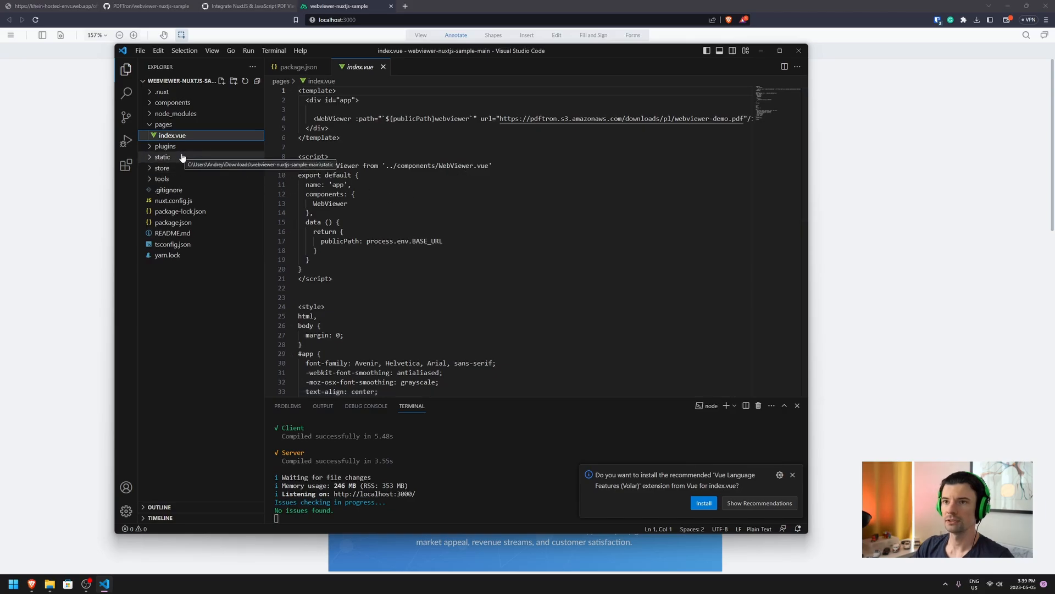
left_click(172, 102)
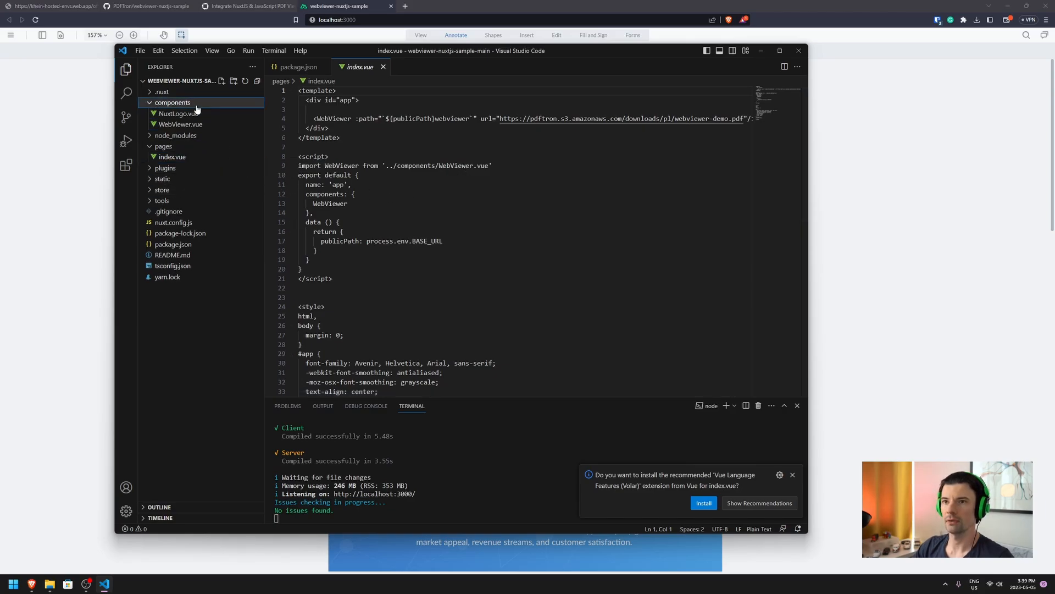
left_click(181, 124)
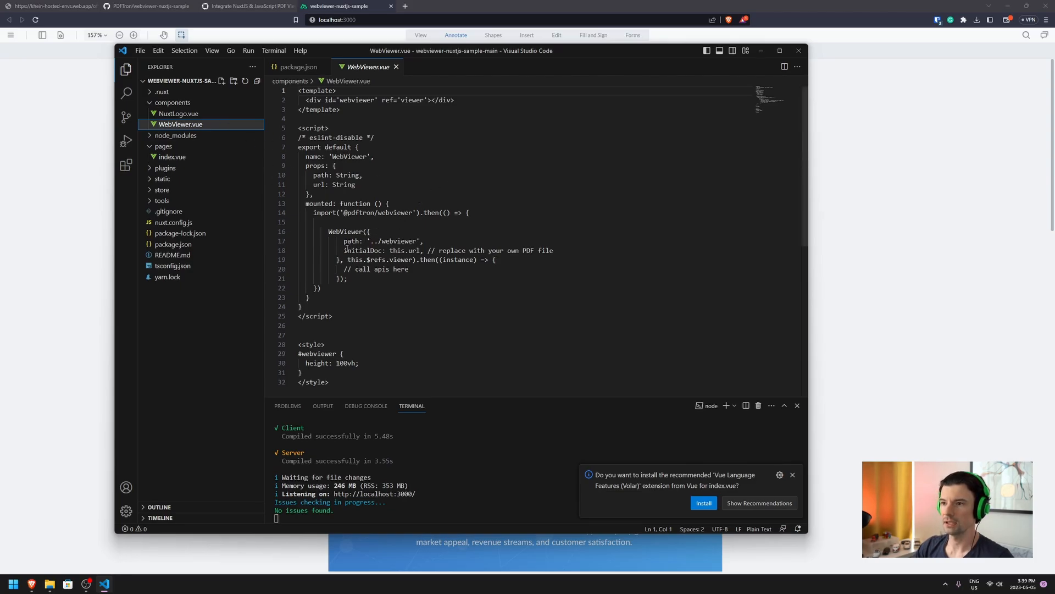
- Replace the initialDoc line with enableOfficeEditing: true and save the file
double_click(545, 249)
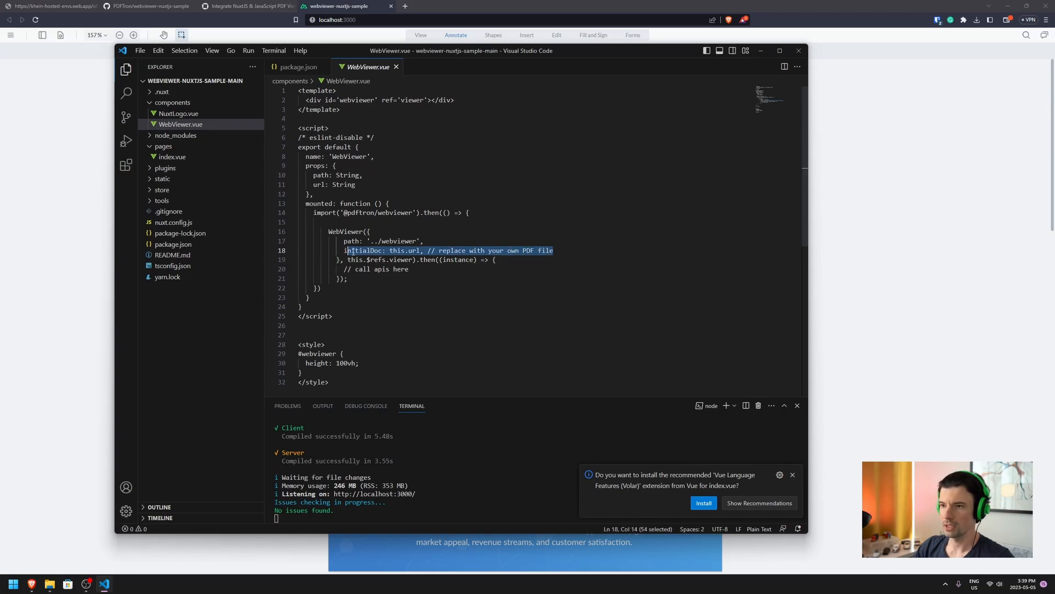
type("enableOffice")
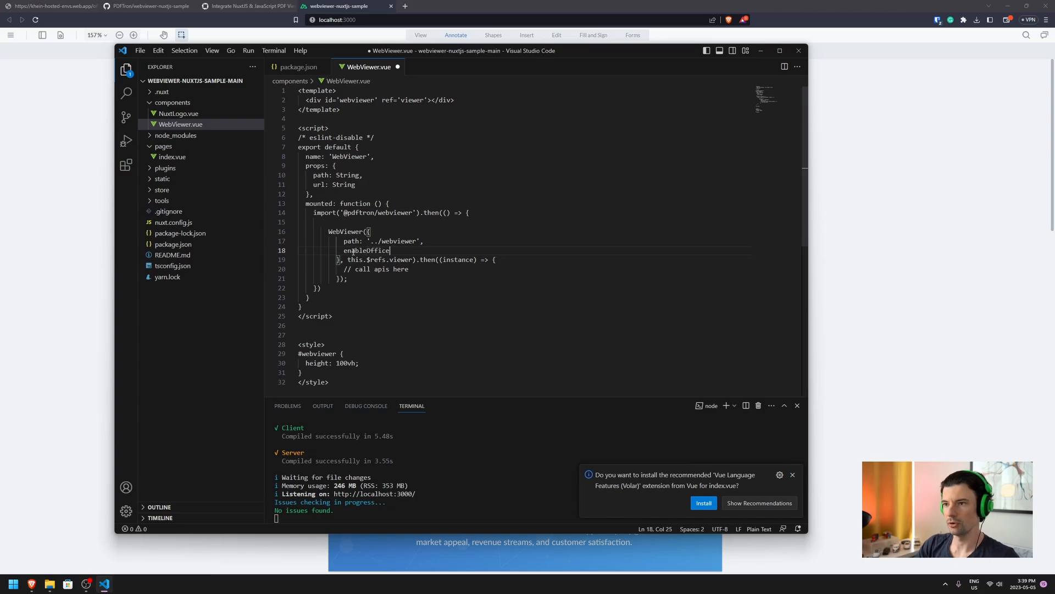
type("Editing")
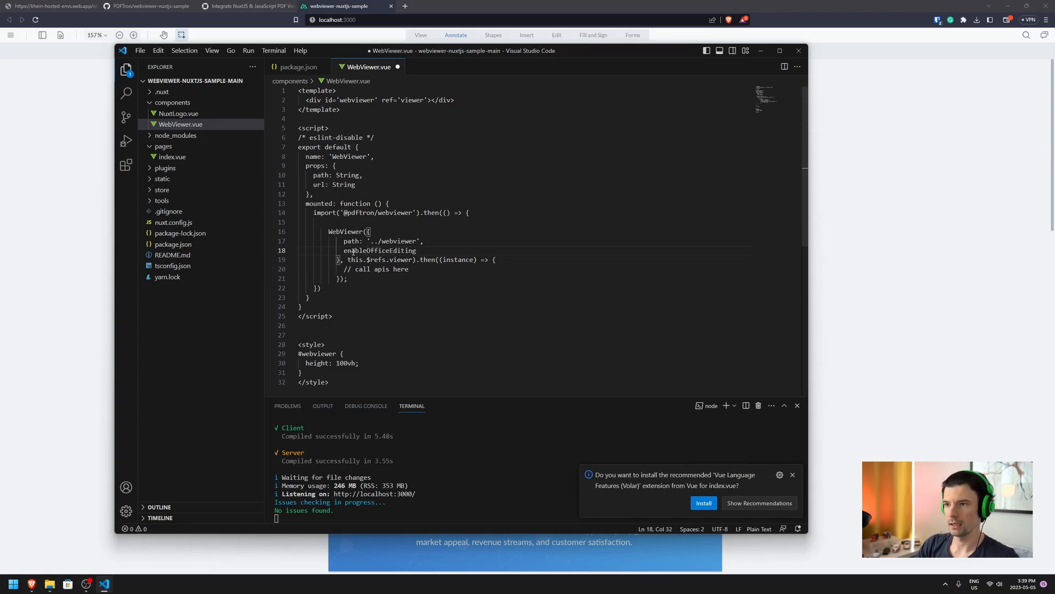
type(": true,")
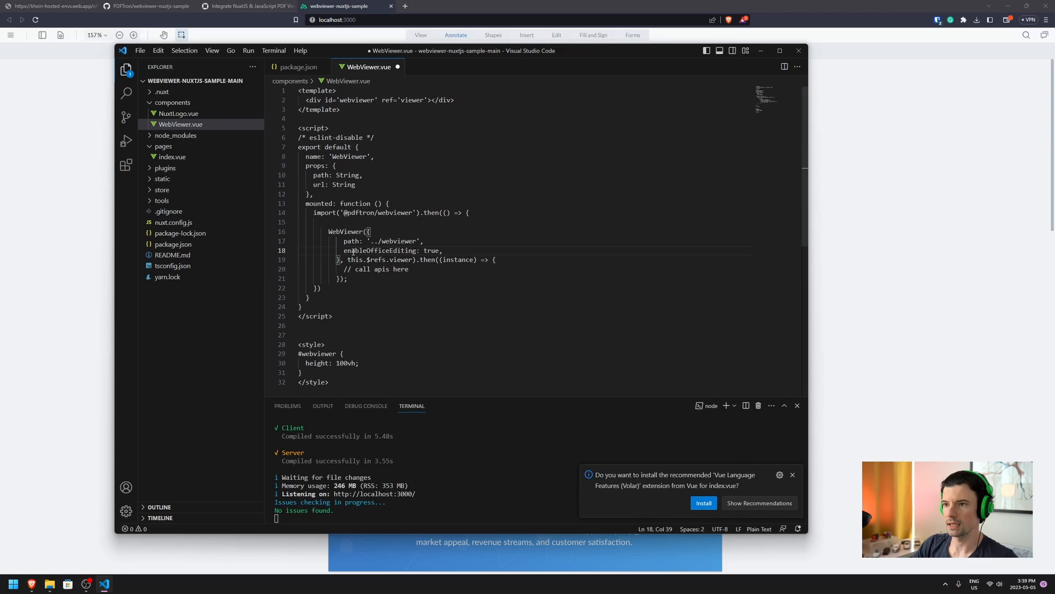
key("ctrl+s")
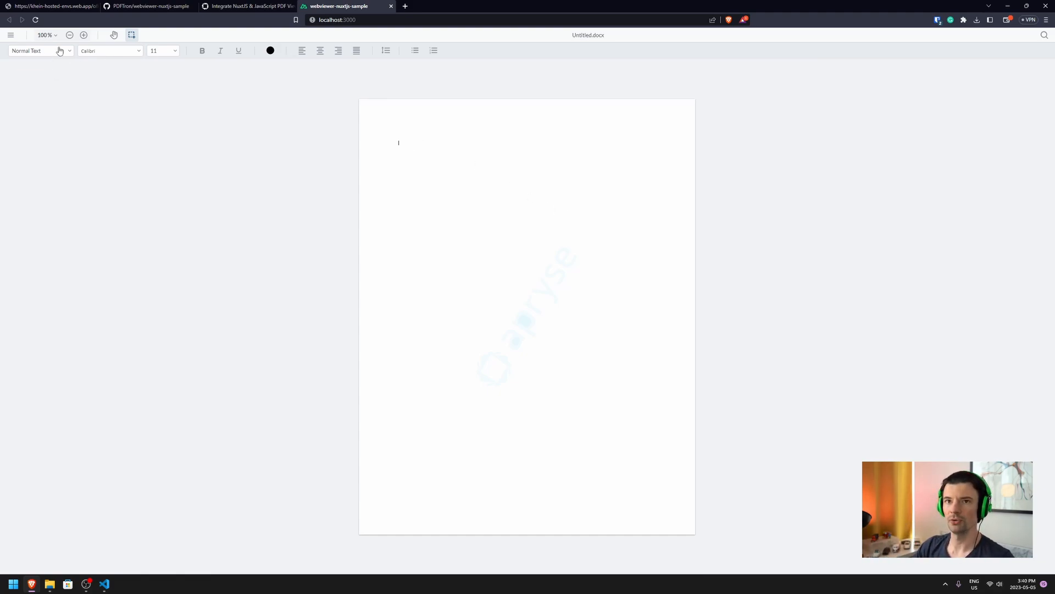
- Type the title 'Set The Title', then 'and type' as Normal Text below it
type("S")
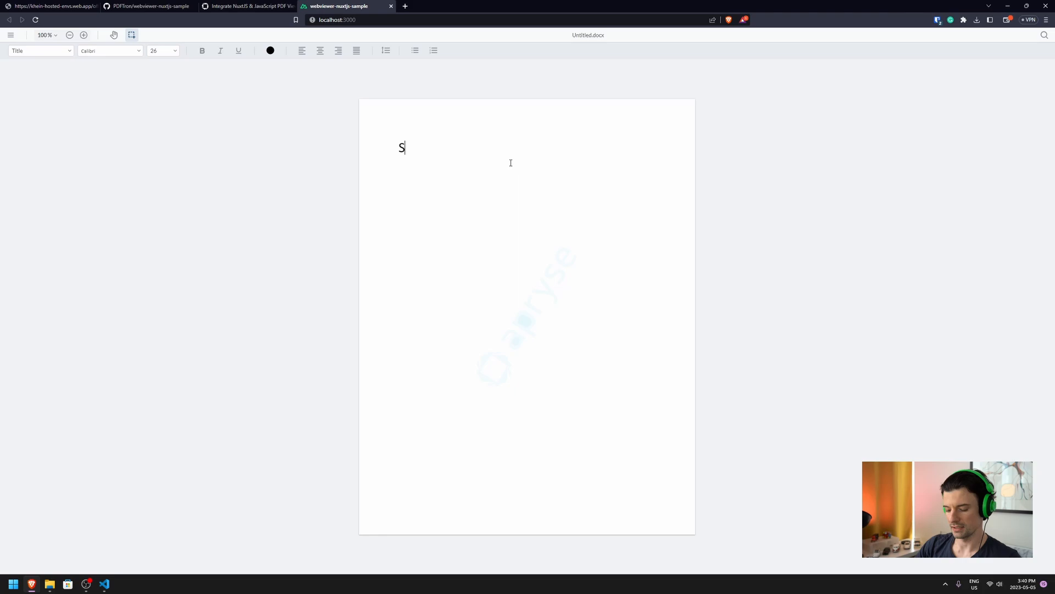
type("et T")
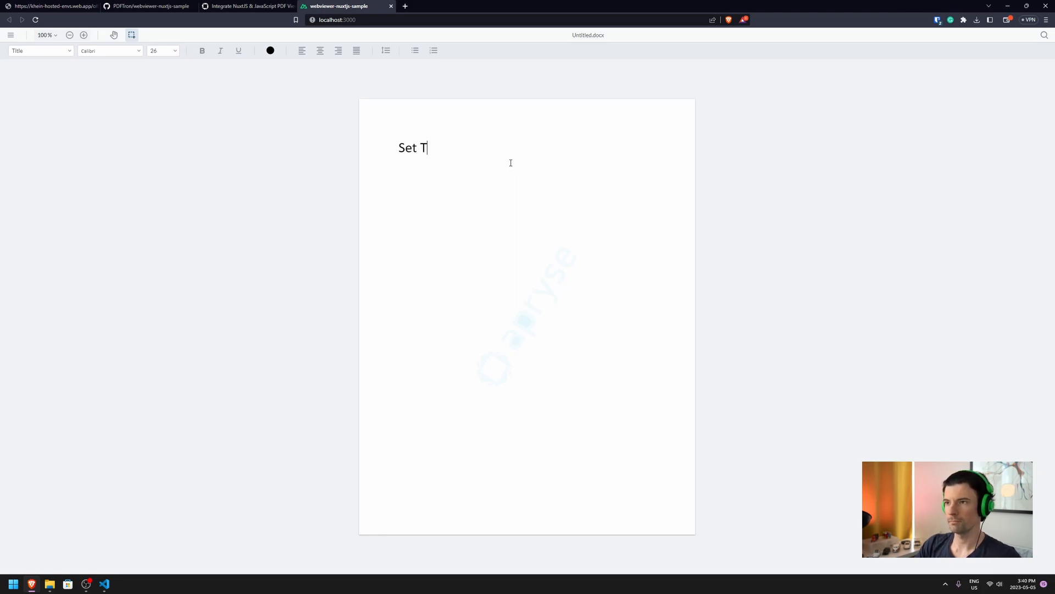
type("he Title")
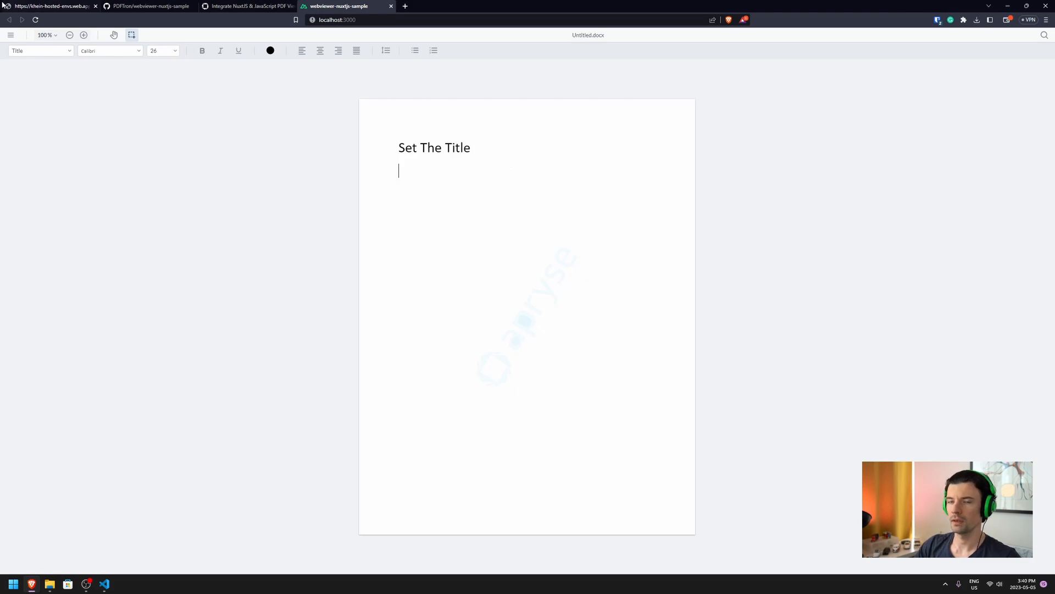
left_click(399, 168)
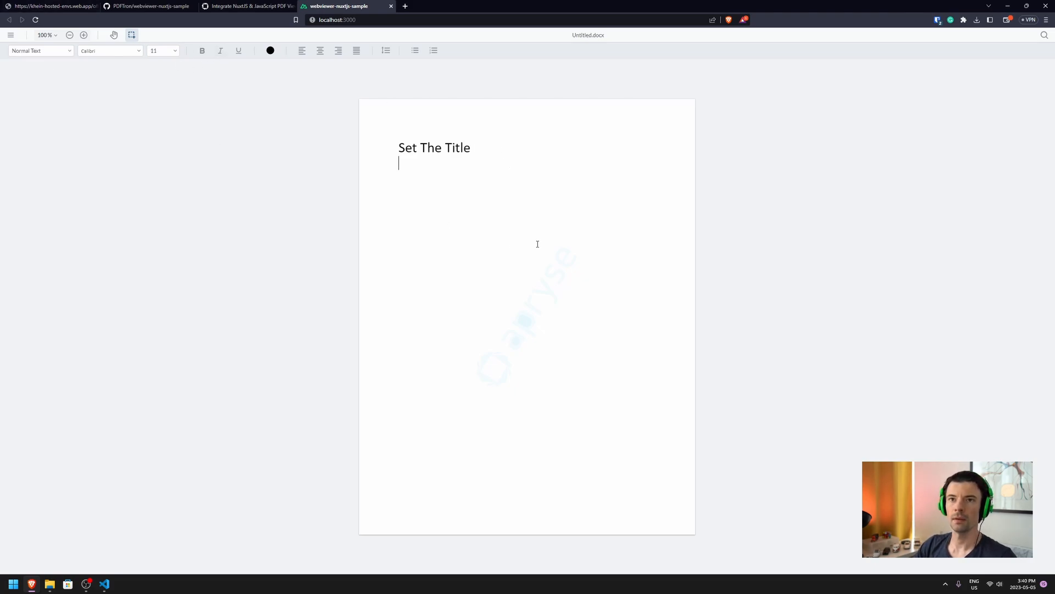
type("and type")
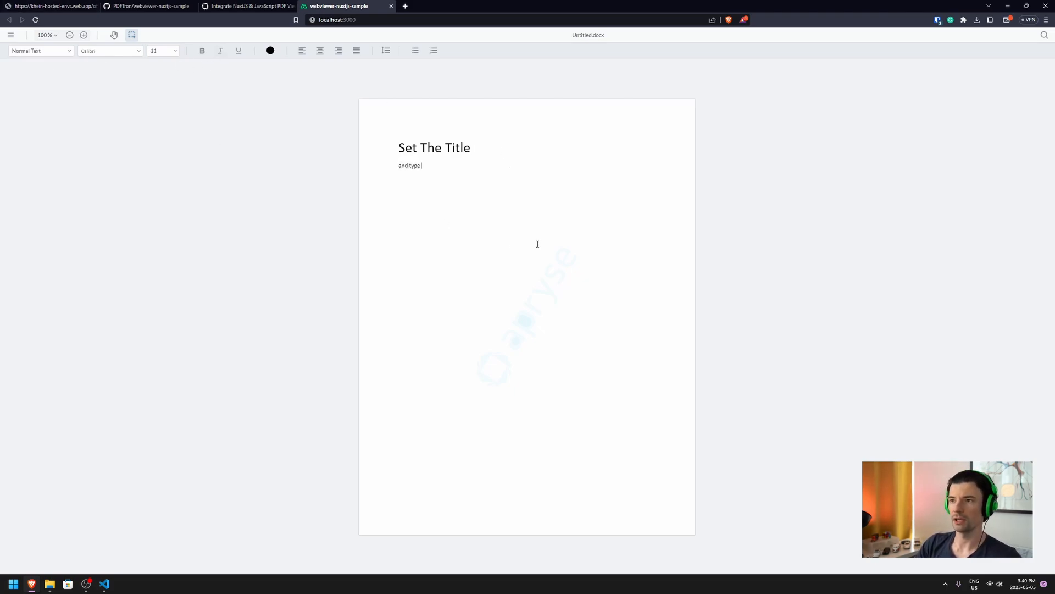